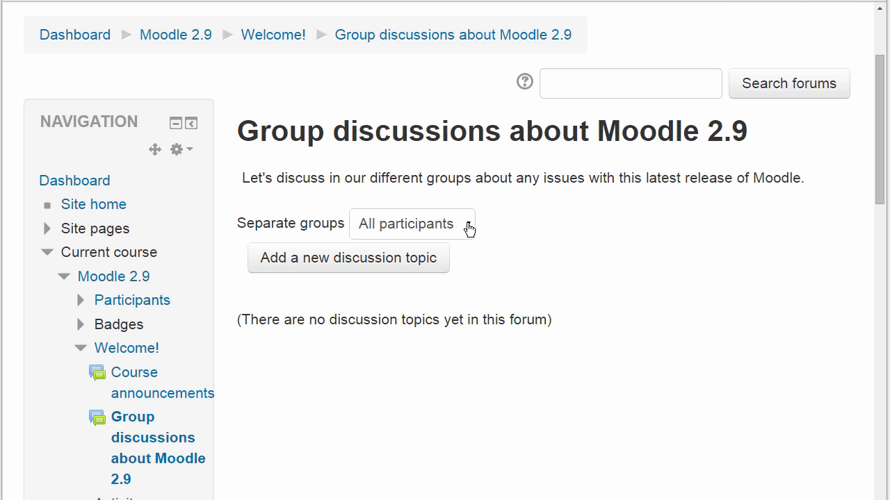
Post a 'First impressions' discussion with 'Post a copy to all groups' ticked.
click(412, 223)
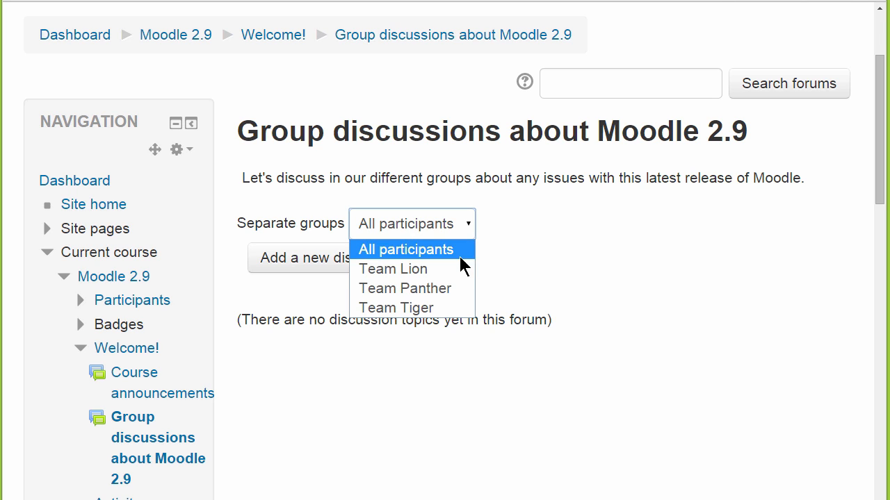
mouse_move(393, 269)
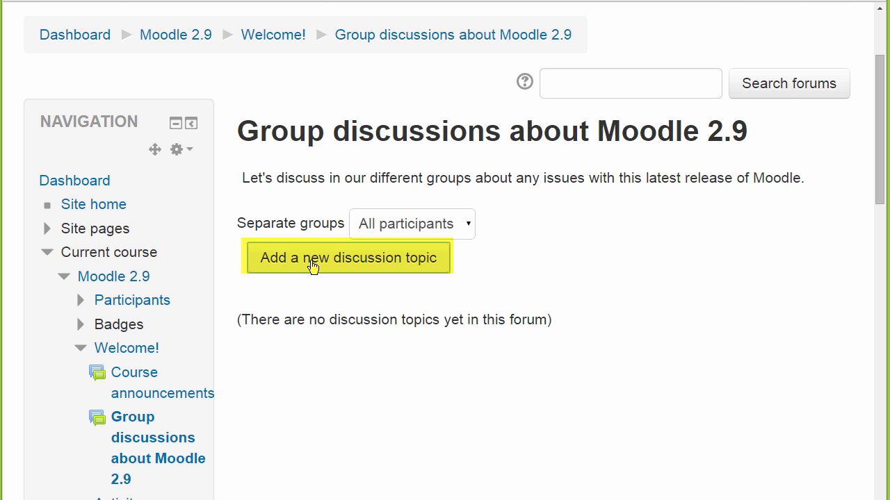
click(347, 257)
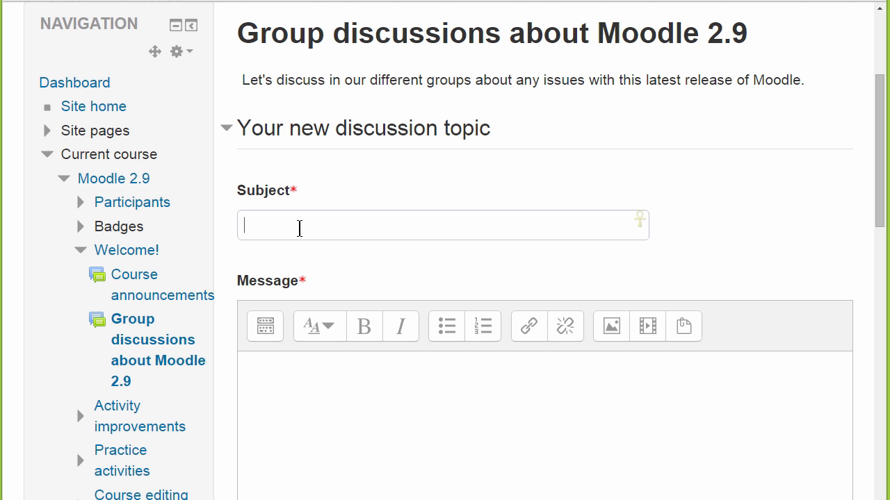
text(First impressions)
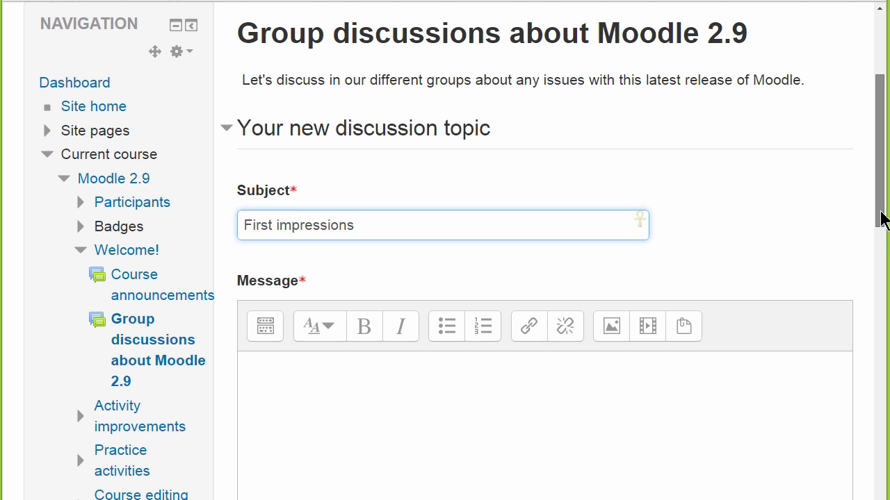
scroll(down, 3)
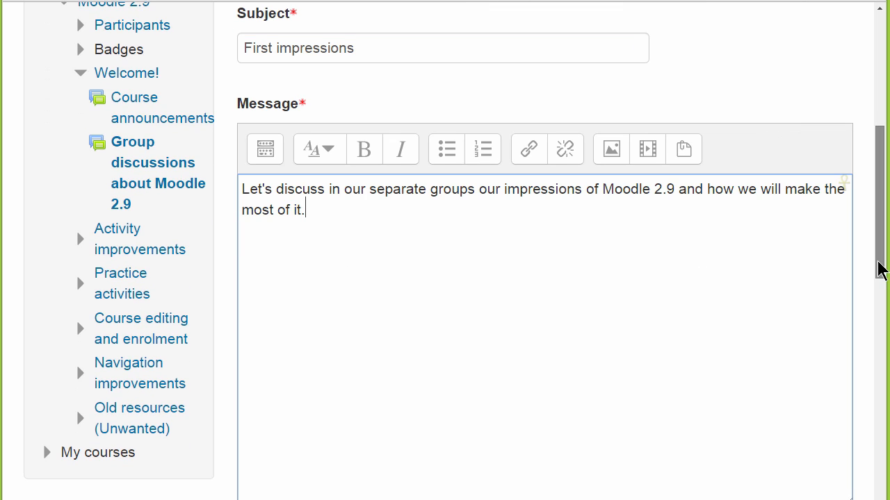
scroll(down, 3)
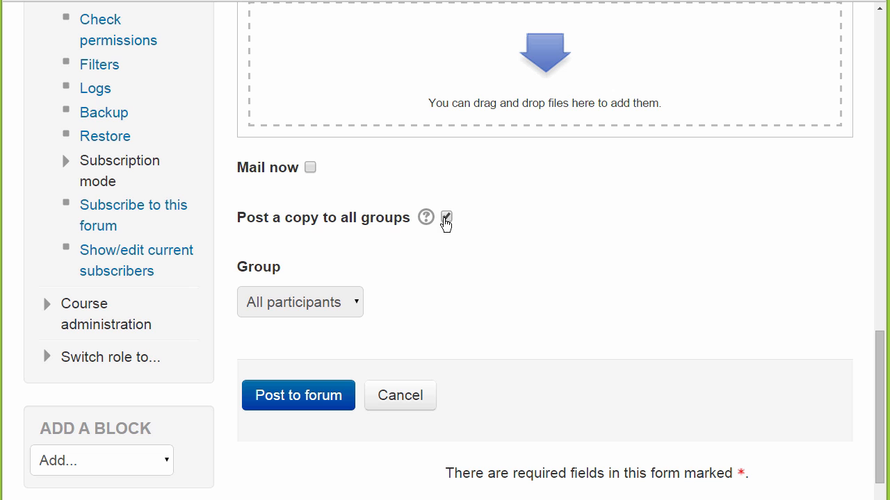
click(446, 217)
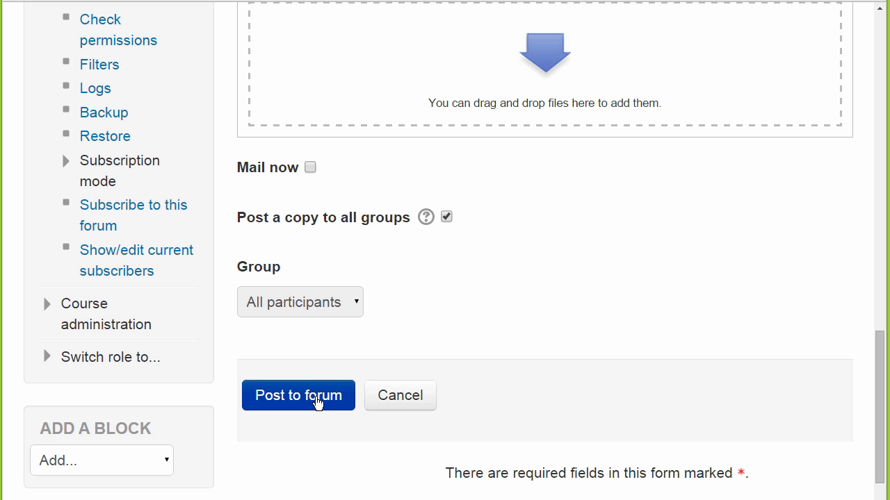
click(298, 395)
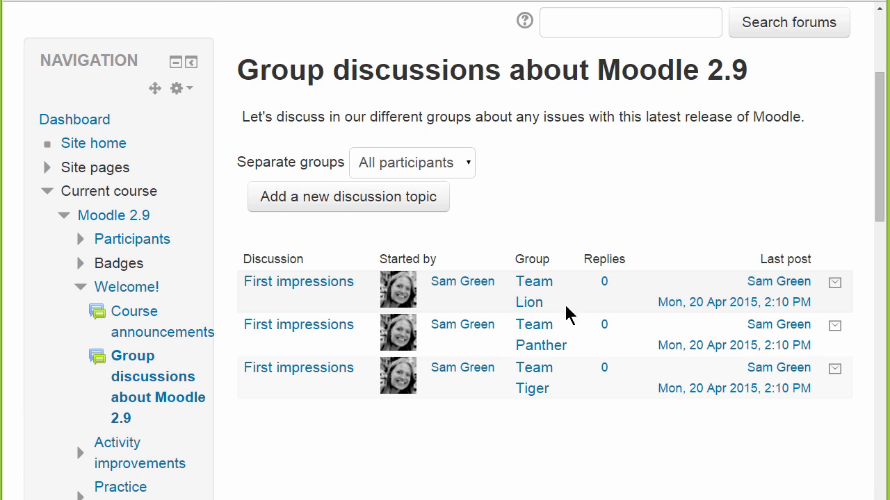
mouse_move(571, 381)
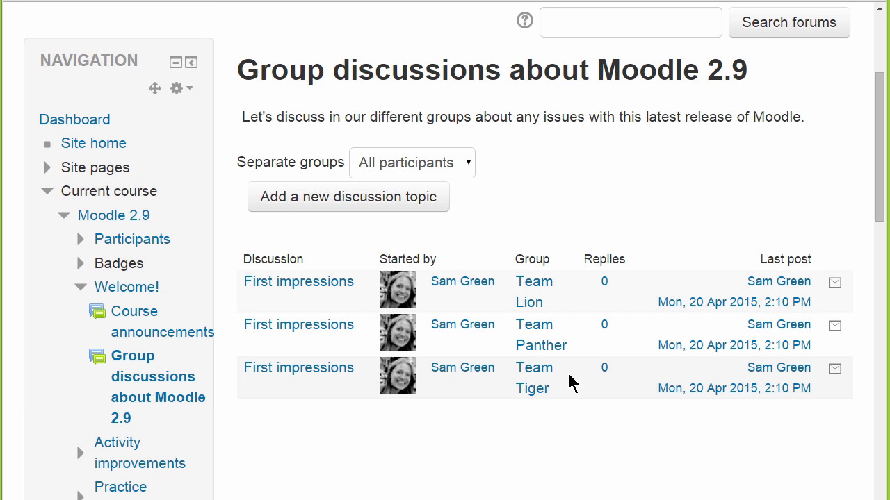